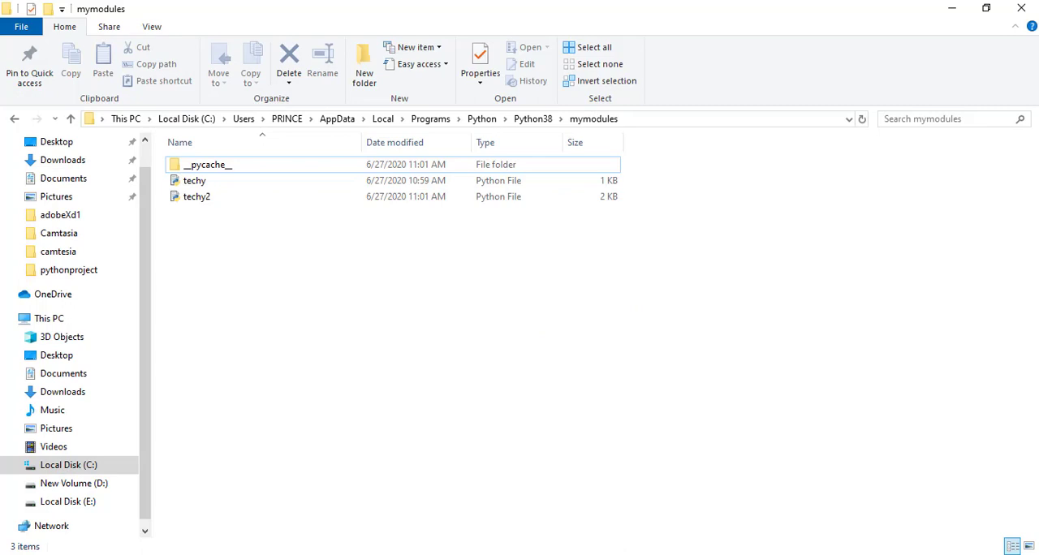
mouse_move(515, 285)
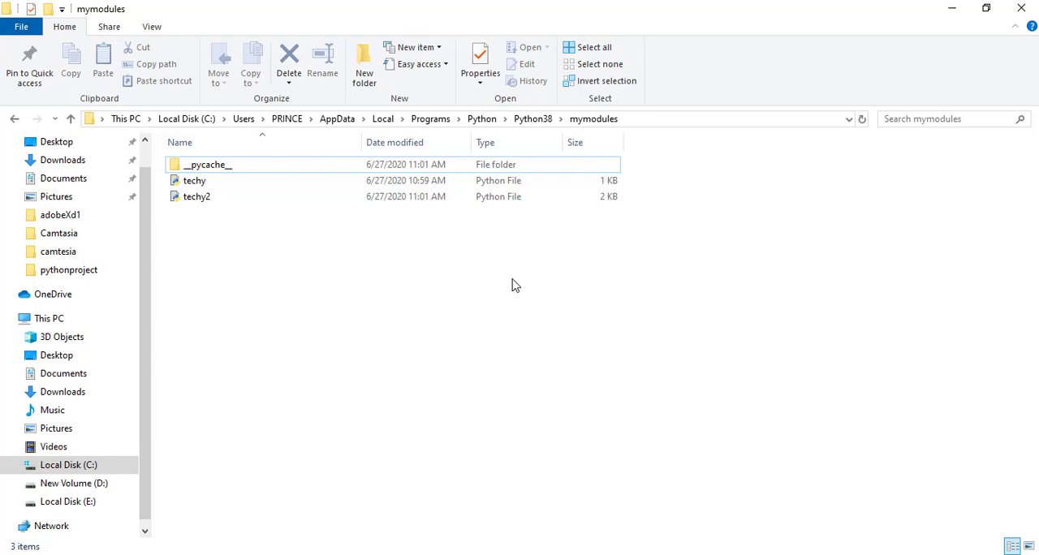
Run the smart calculator script and maximize the py.exe console window
double_click(195, 180)
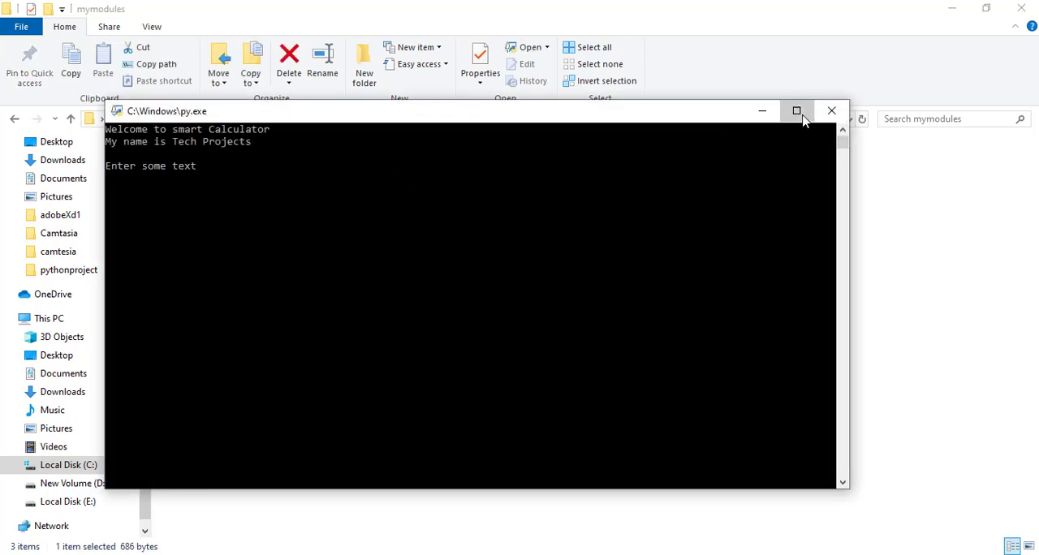
left_click(795, 111)
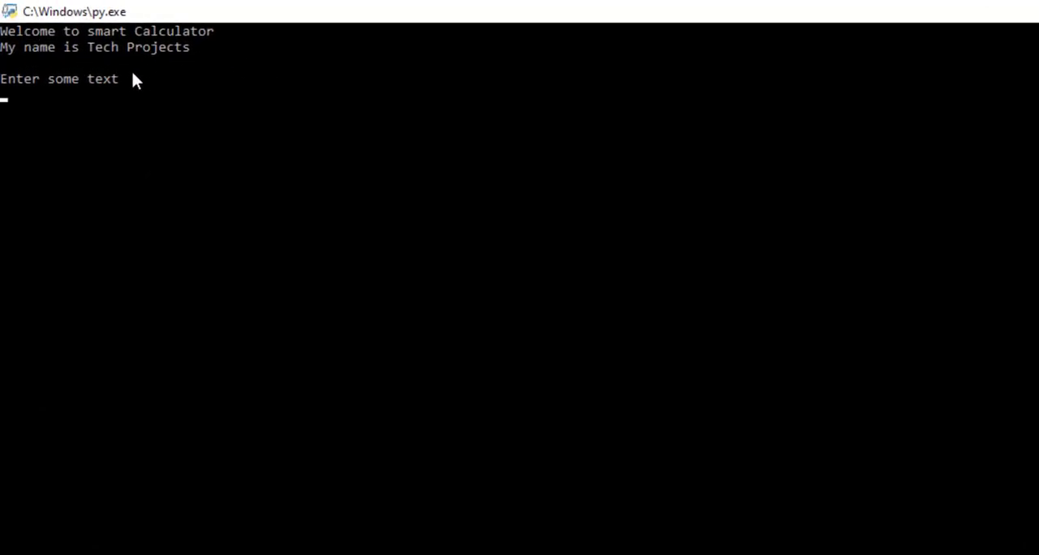
mouse_move(59, 103)
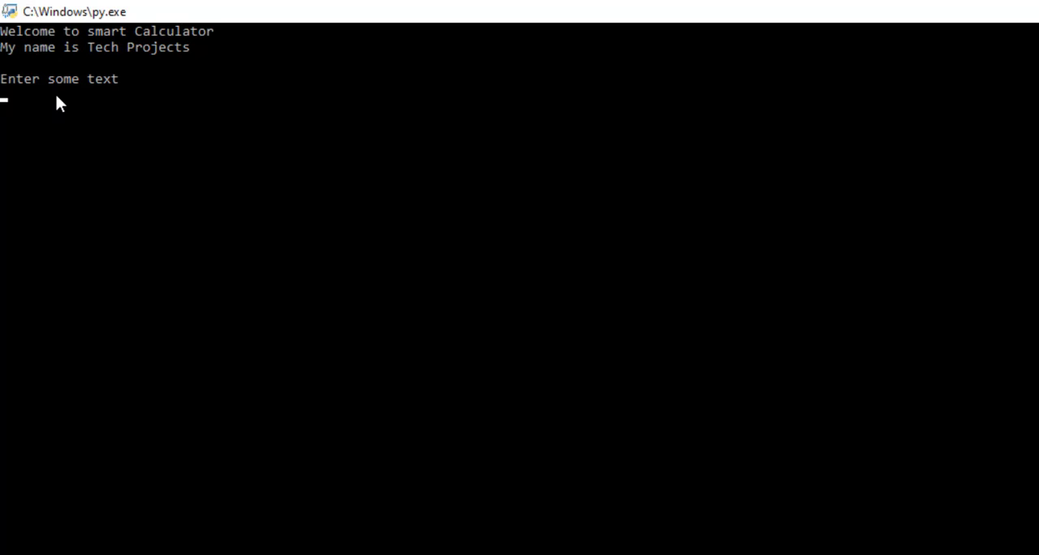
mouse_move(69, 106)
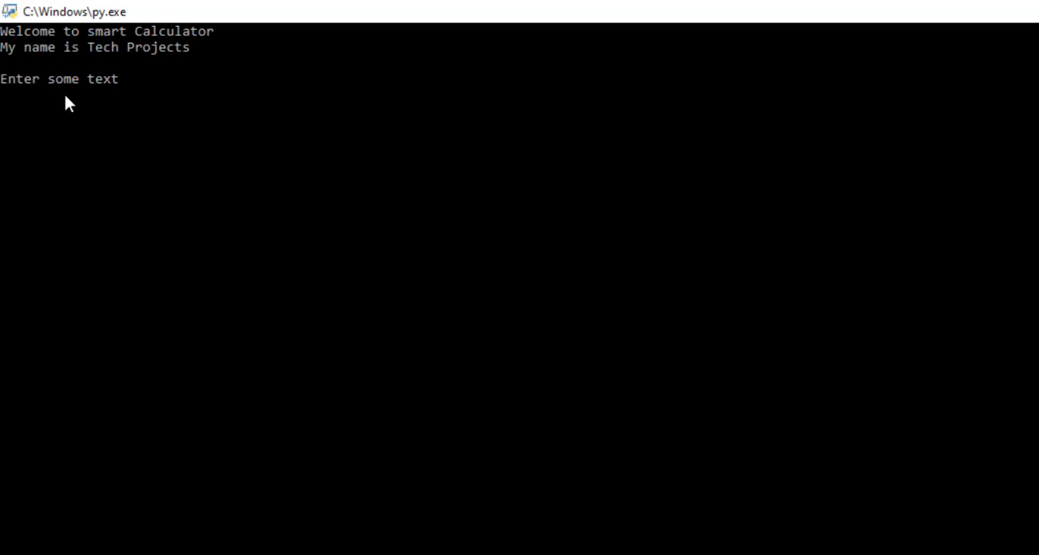
Ask 'what is your name' and 'tell me your name', both answered 'My name is Tech Projects'
type("what is your name")
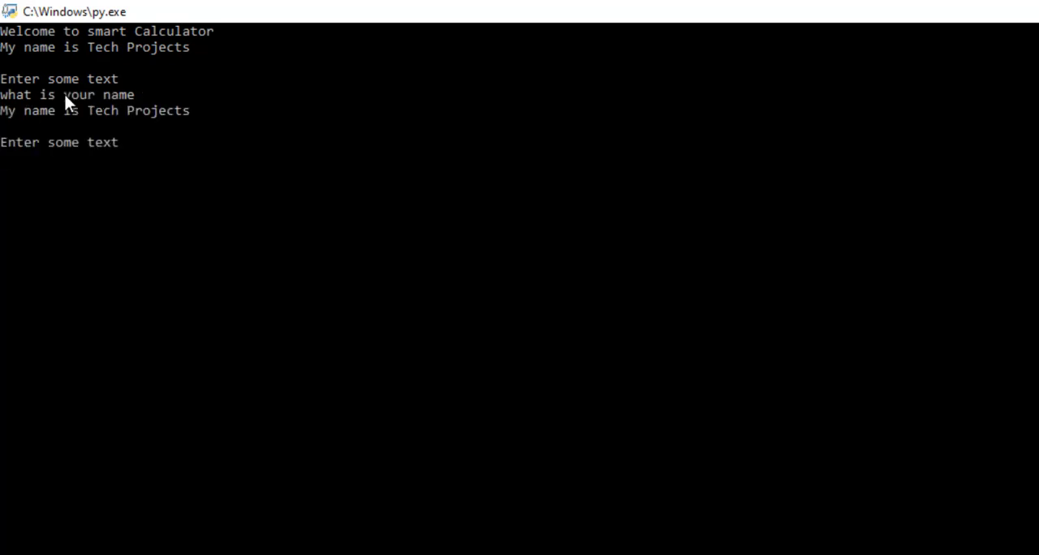
mouse_move(315, 161)
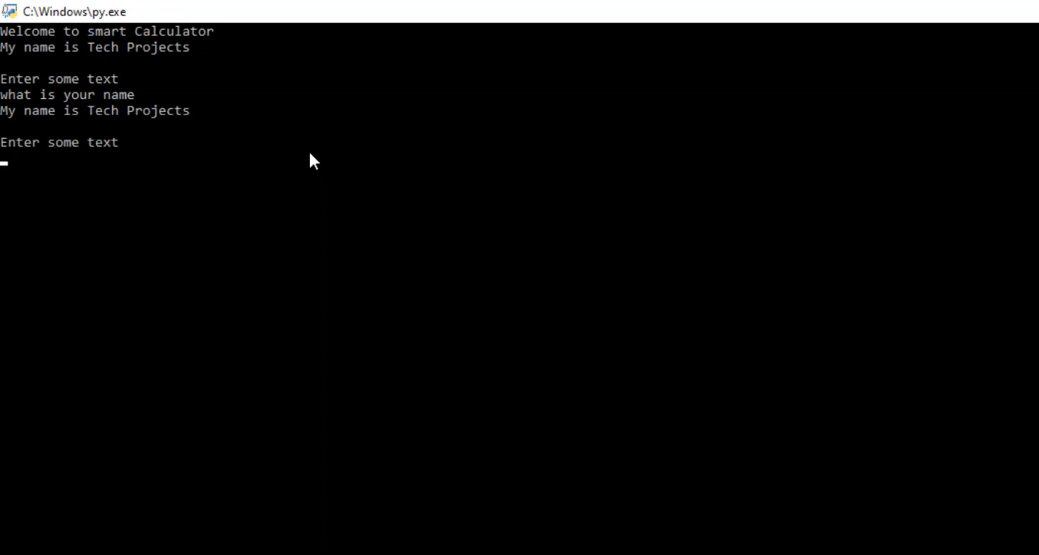
type("tell me your name")
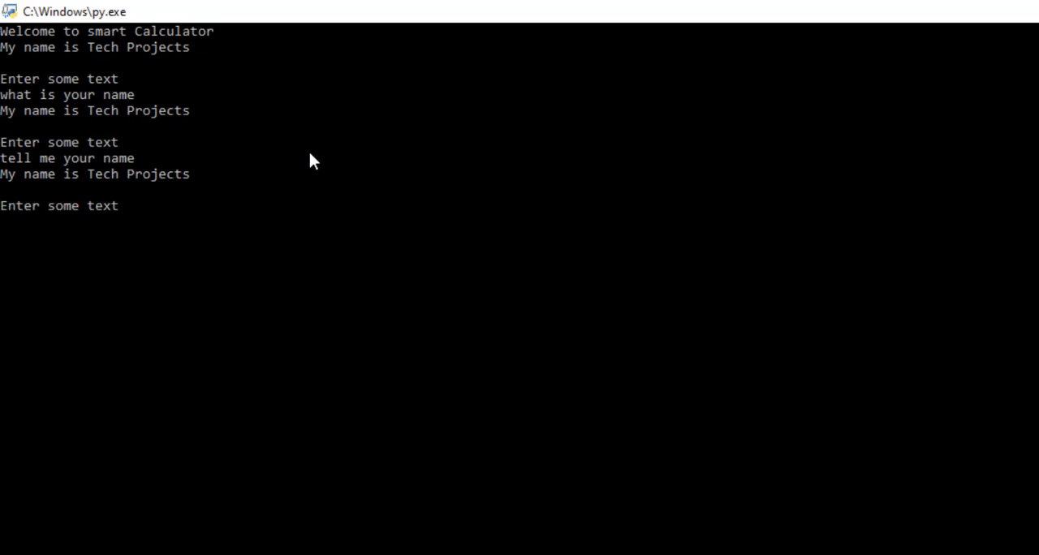
Ask 'what can you do' and get the list of supported operations
type("what can you do")
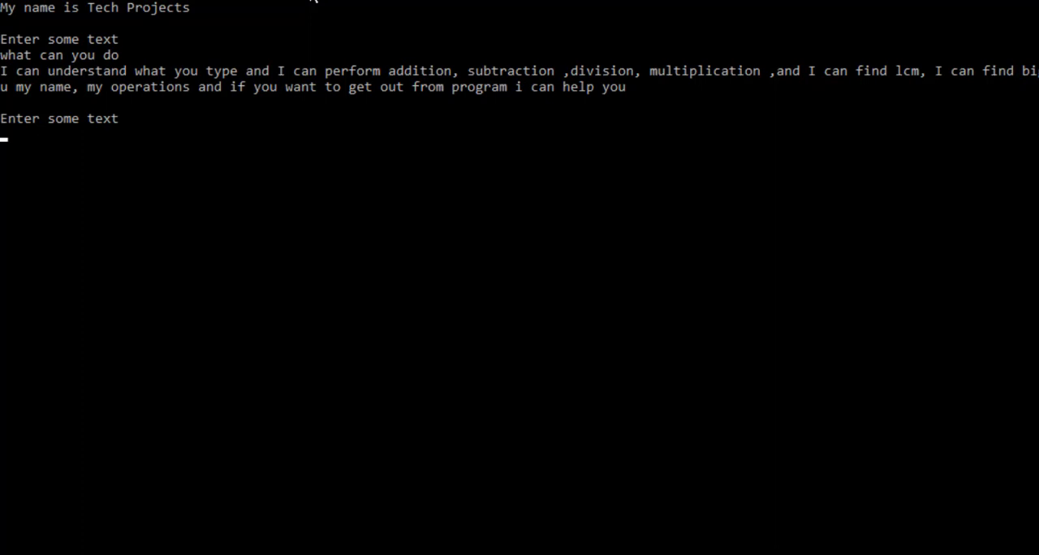
Ask the calculator to add, multiply 5 and 7, and tell the difference of two numbers
type("add 4 and 6")
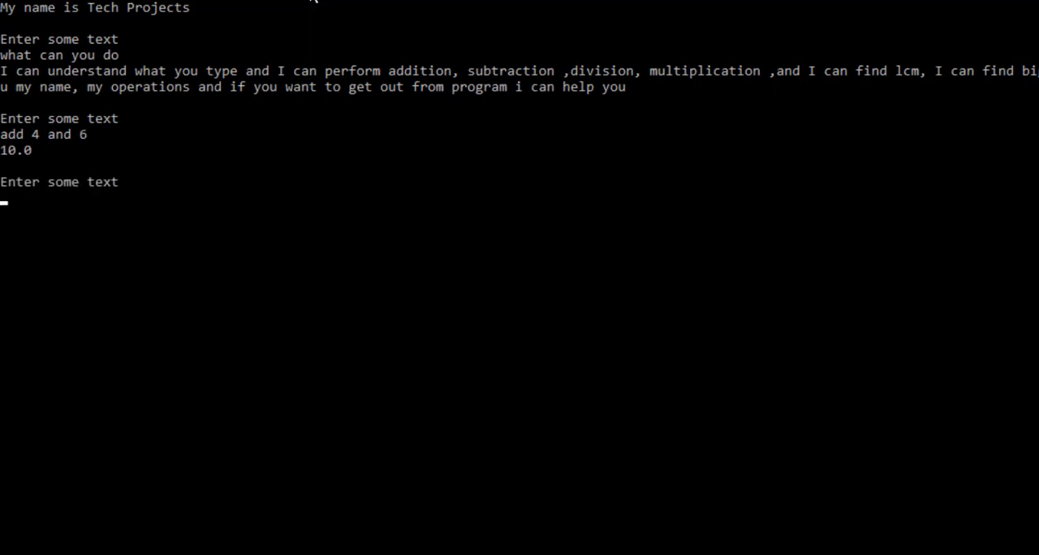
type("m")
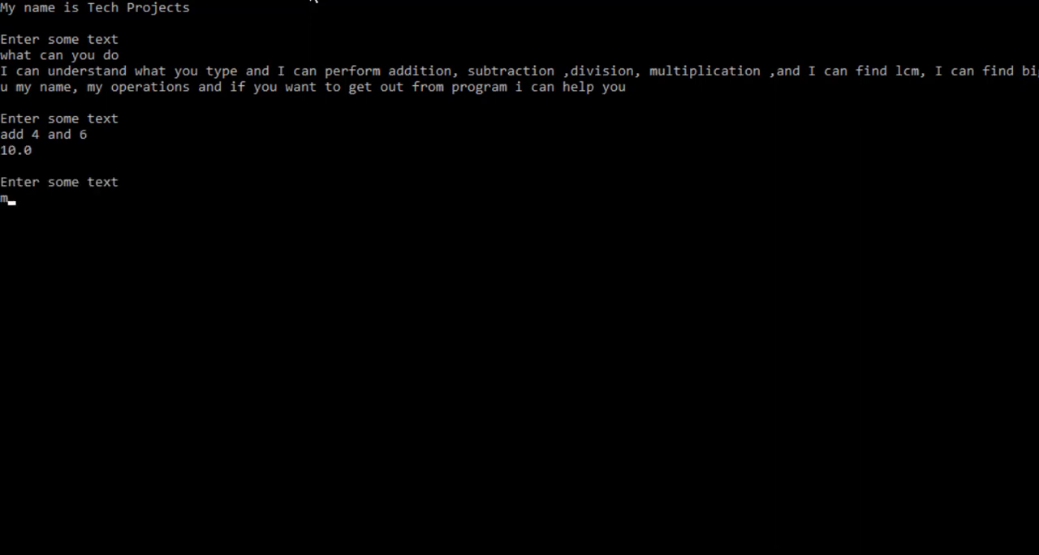
type("ultiply 5")
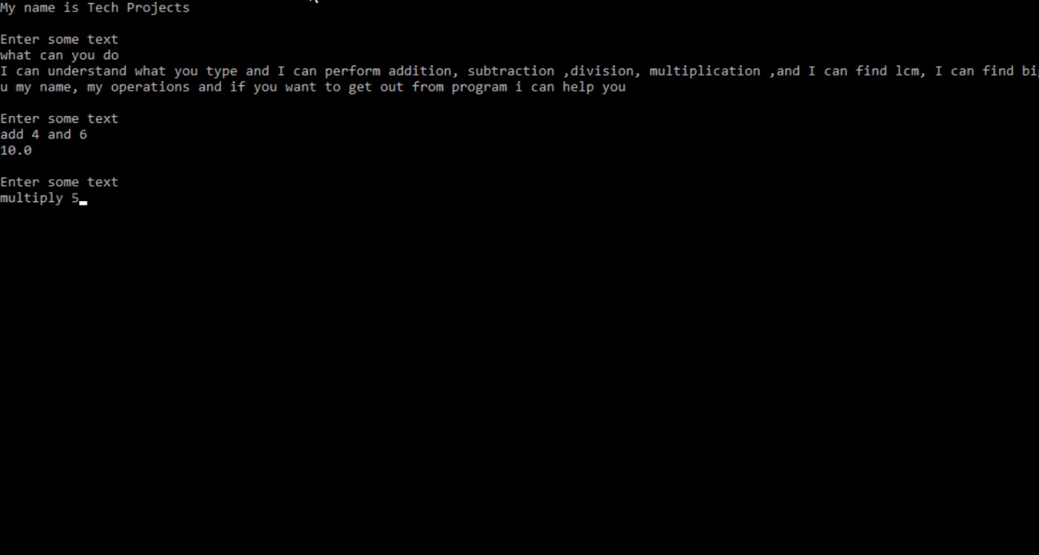
type("and 7")
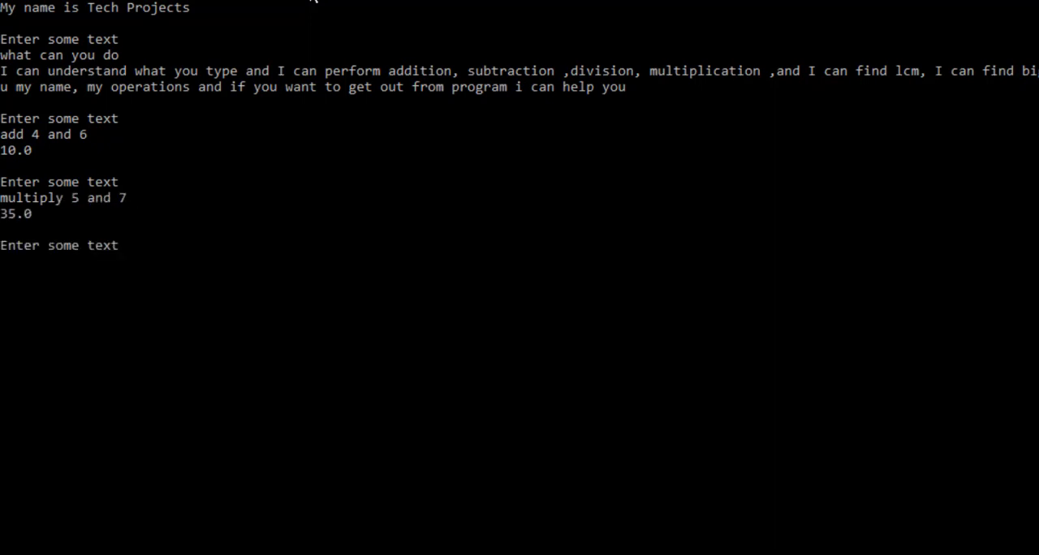
type("tell me the difference of 5 and 7")
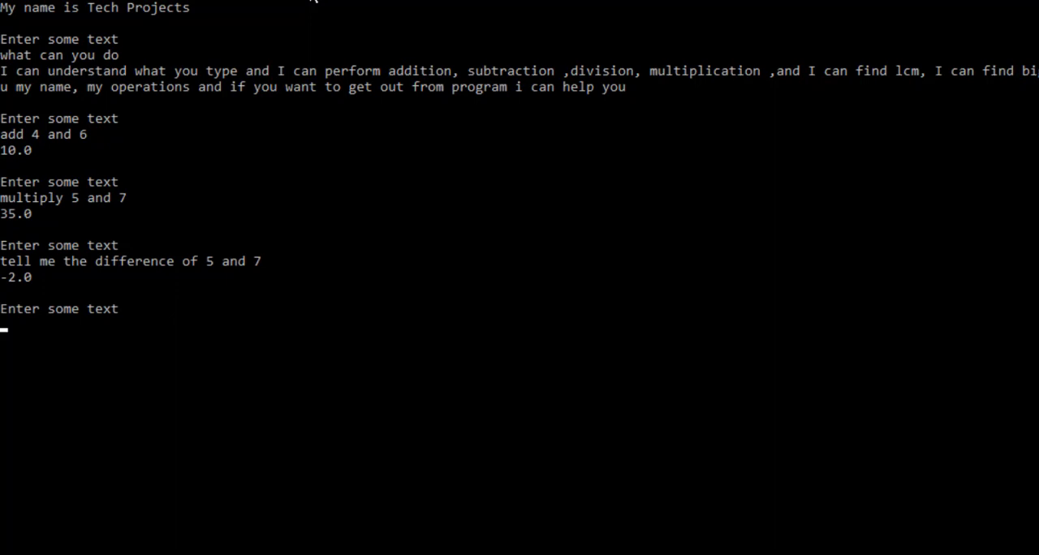
Ask which number is smaller, the sum of 8 and 18 (26.0), and begin an LCM query
type("which number is smaller 5 and 7")
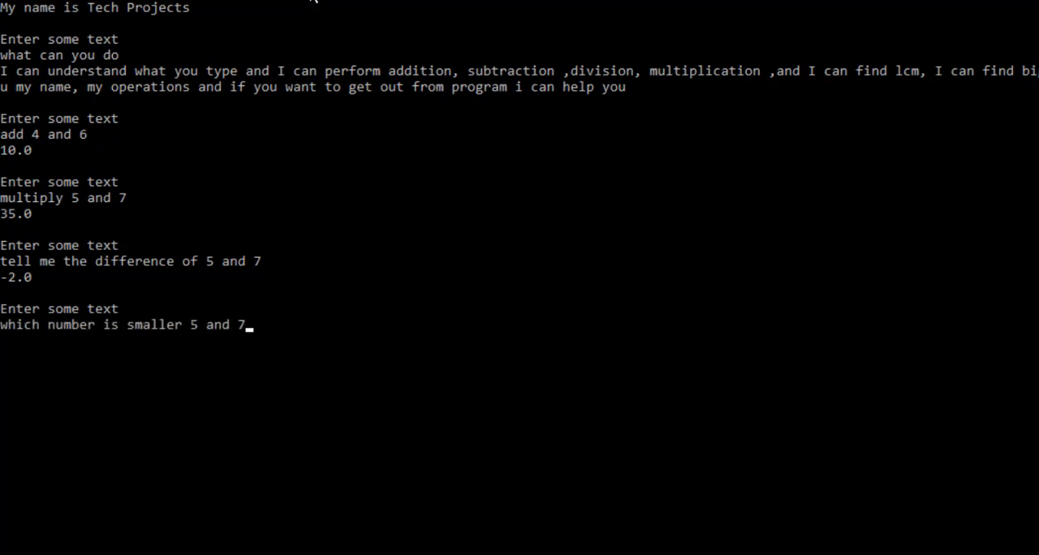
key("enter")
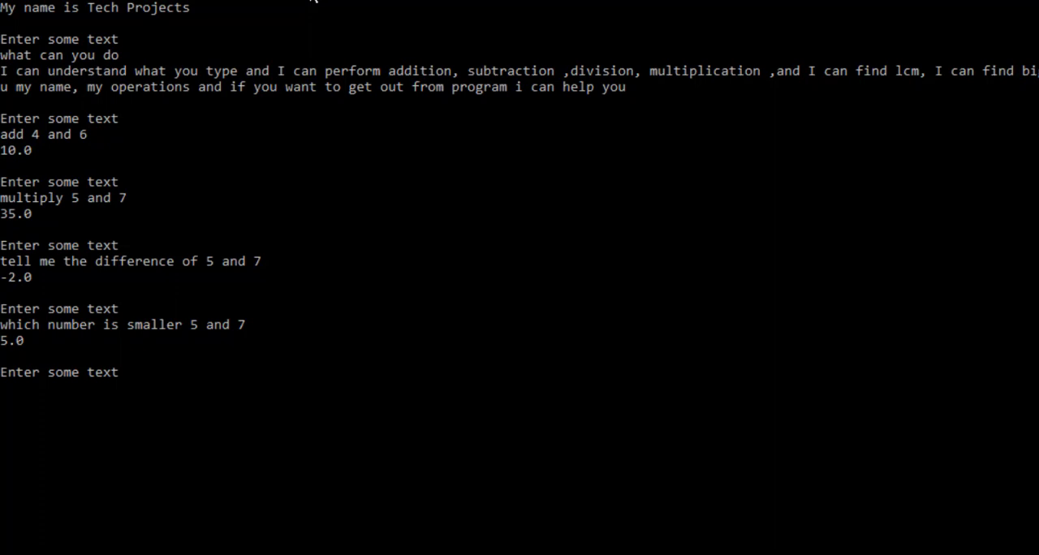
type("find the sum of 8 and 18")
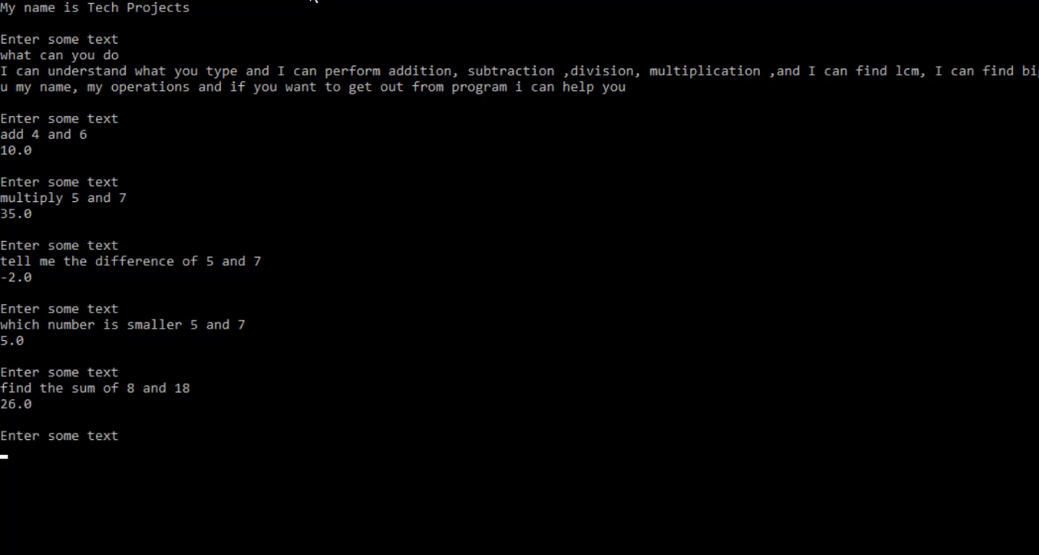
type("what is lcm of 5 and 10")
type("who are you")
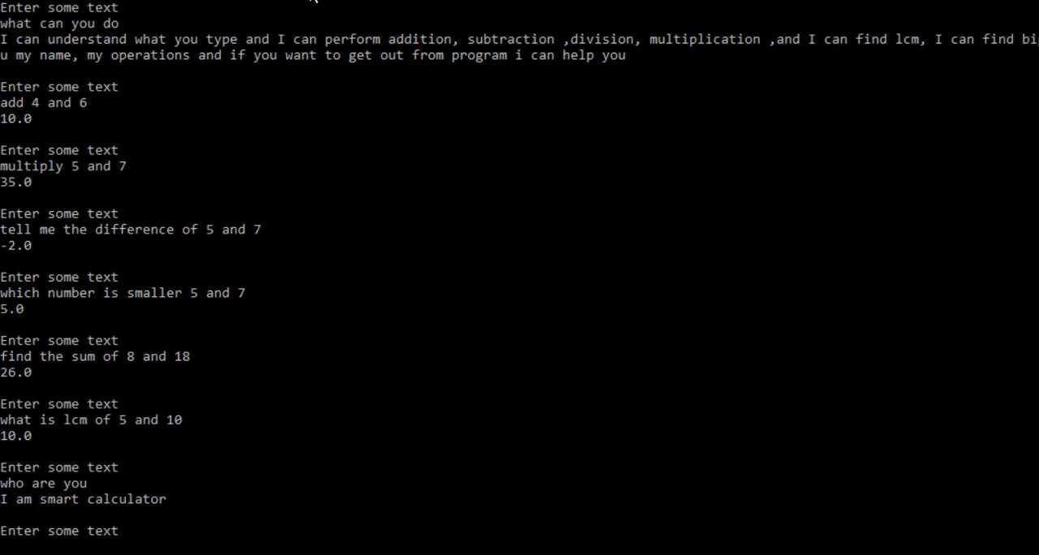
Enter the incomplete query 'add 5' and get the retry message
type("a")
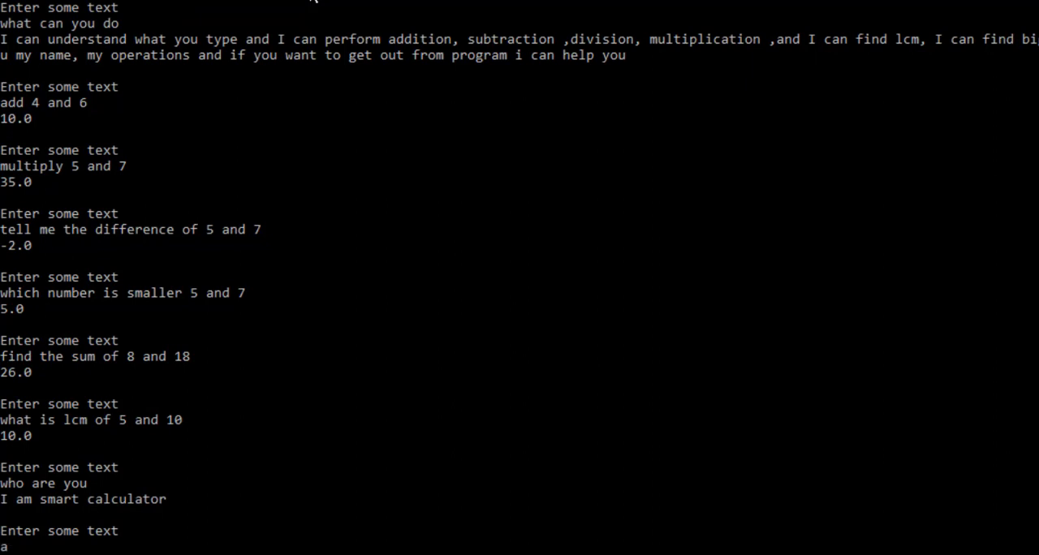
type("dd 5")
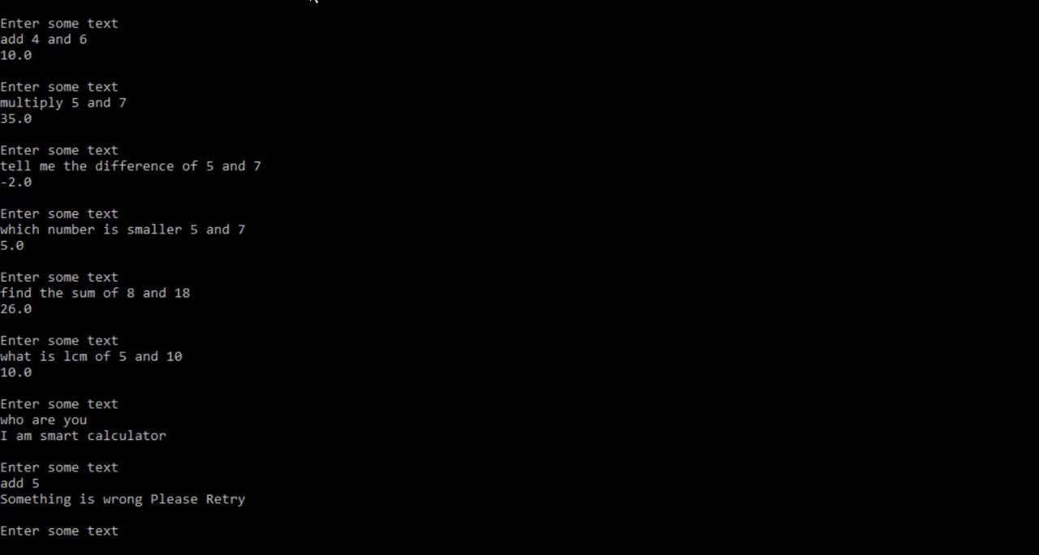
Enter 'end this program' so the calculator closes
type("end t")
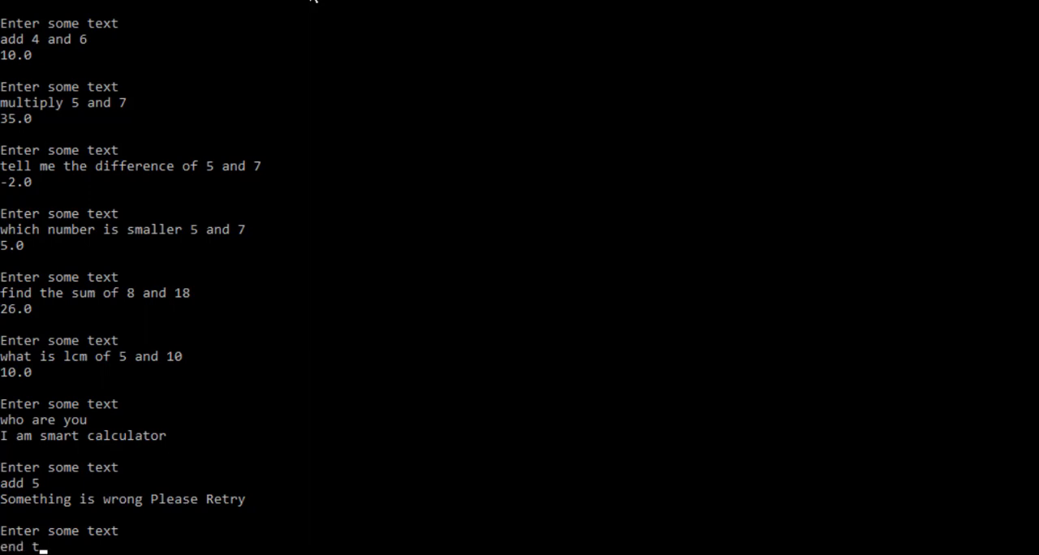
type("his prog")
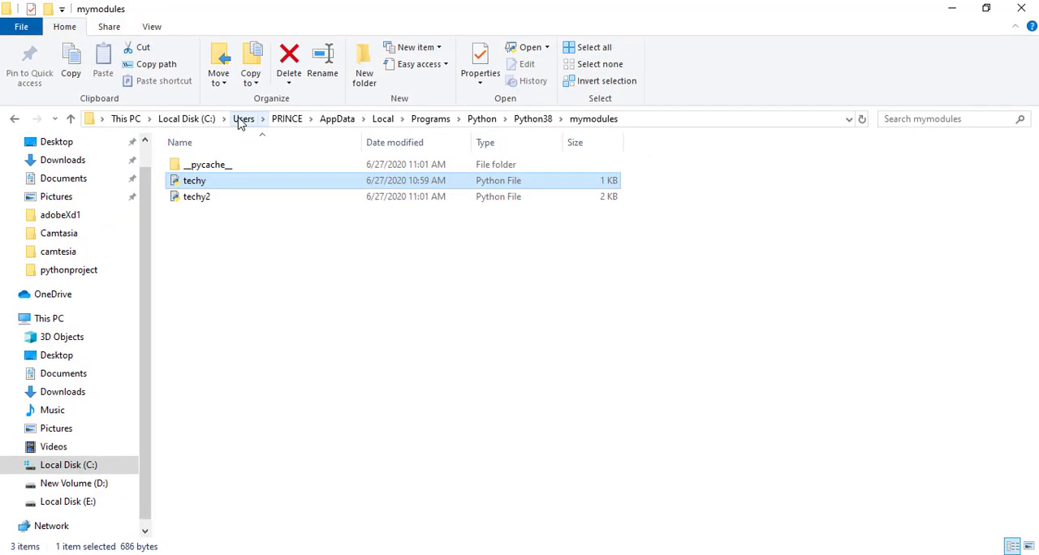
mouse_move(435, 43)
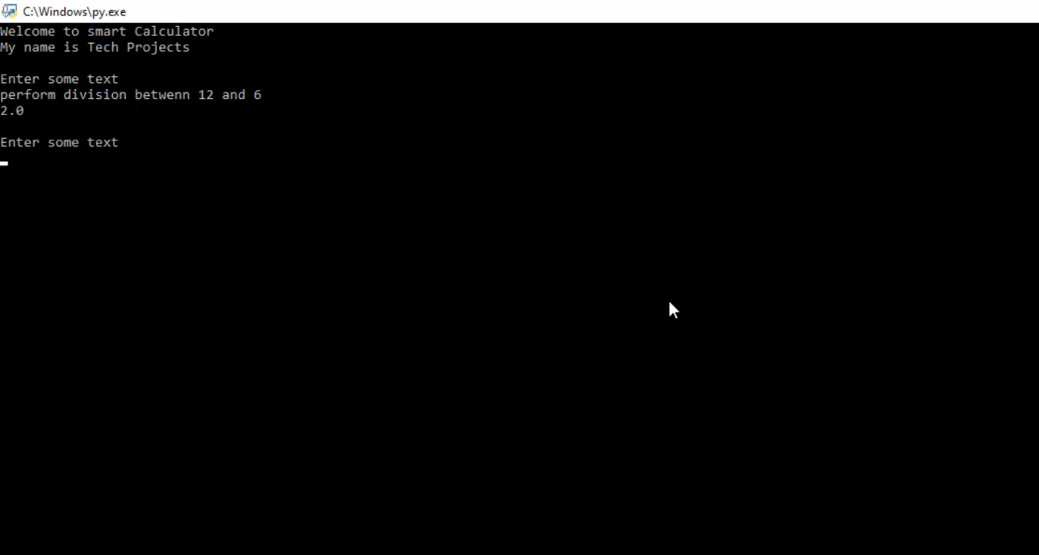
Ask 'who are you' and get 'I am smart calculator'
type("w")
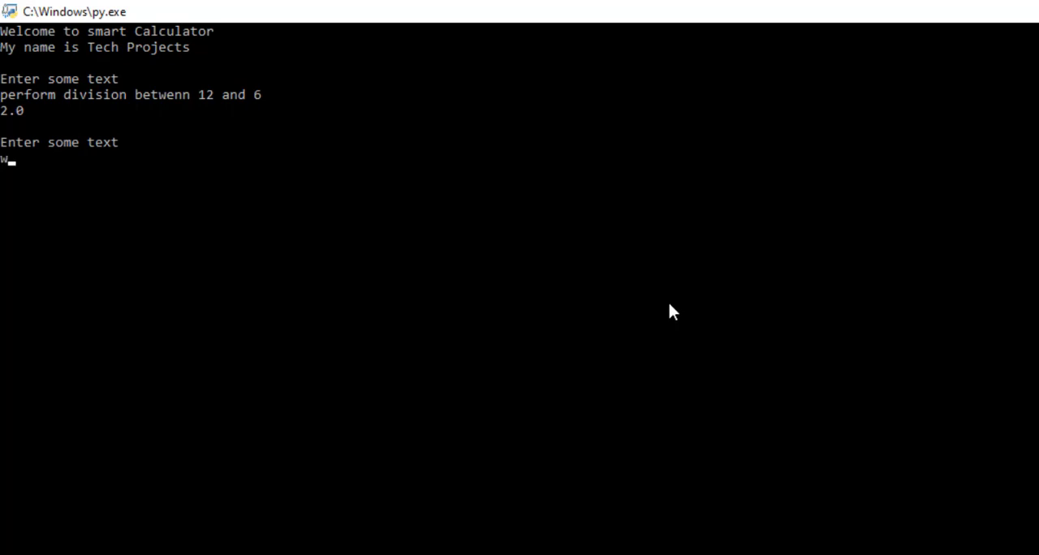
type("ho are")
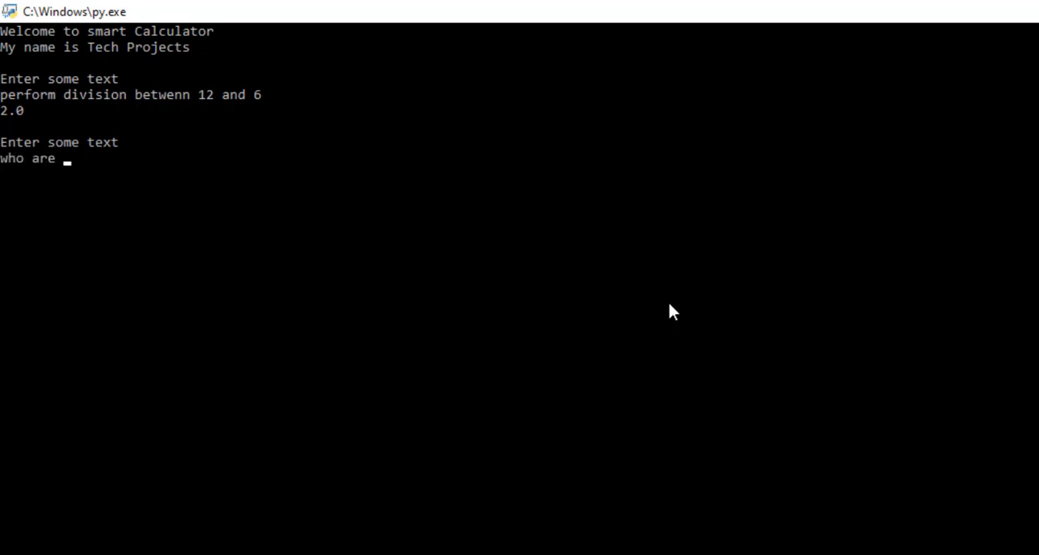
key("Return")
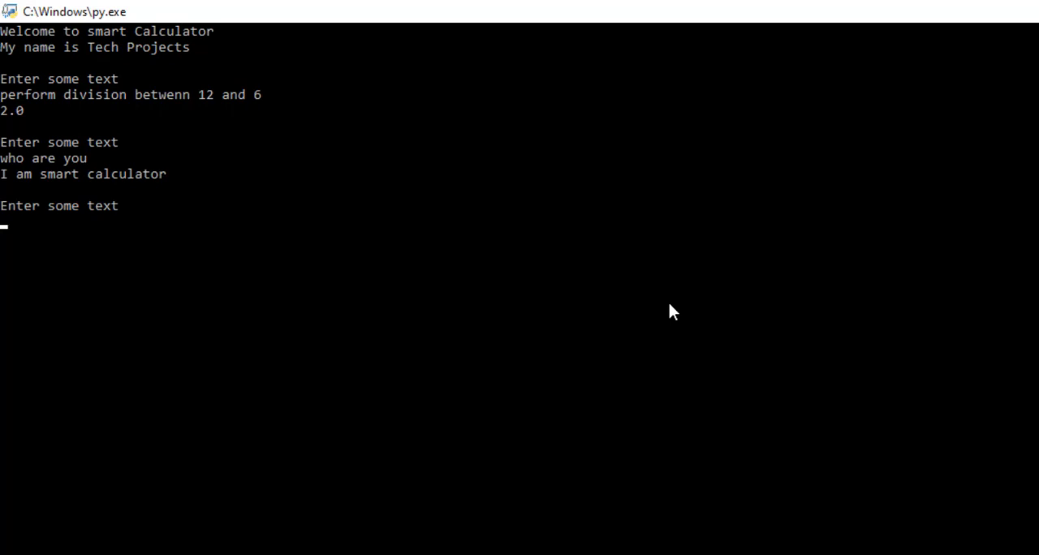
Enter 'please close this program' so the calculator exits
type("please end thi")
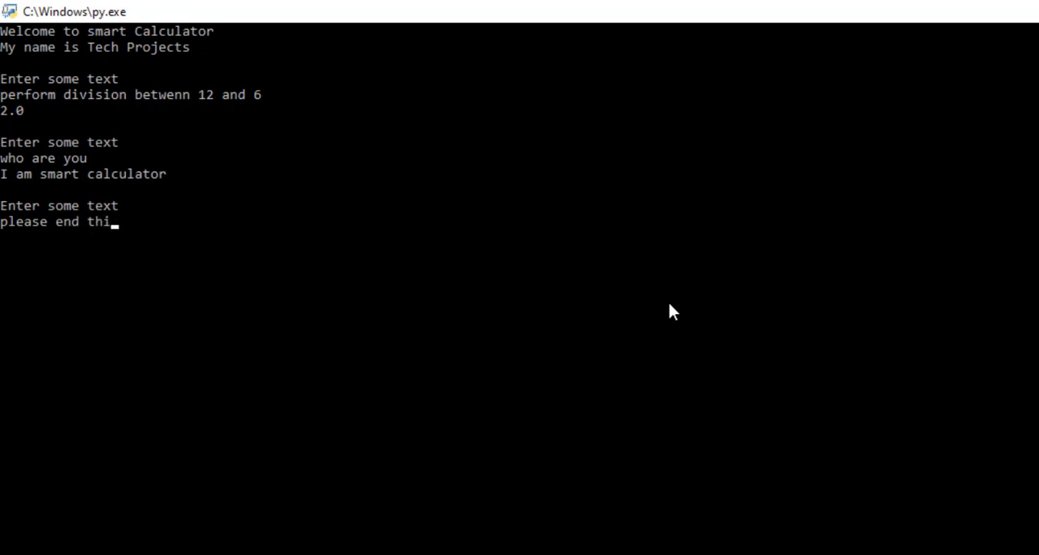
key("Backspace")
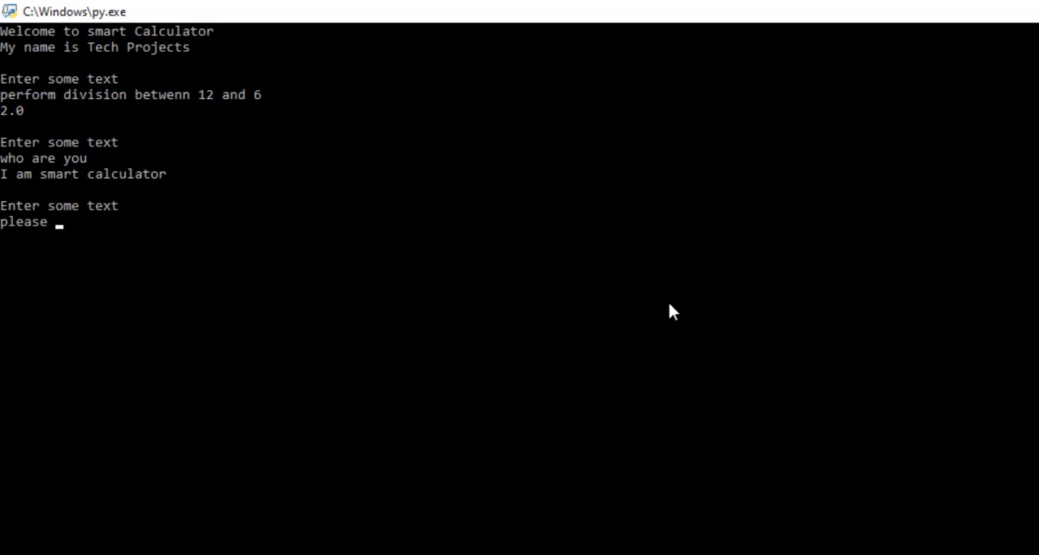
type("close this")
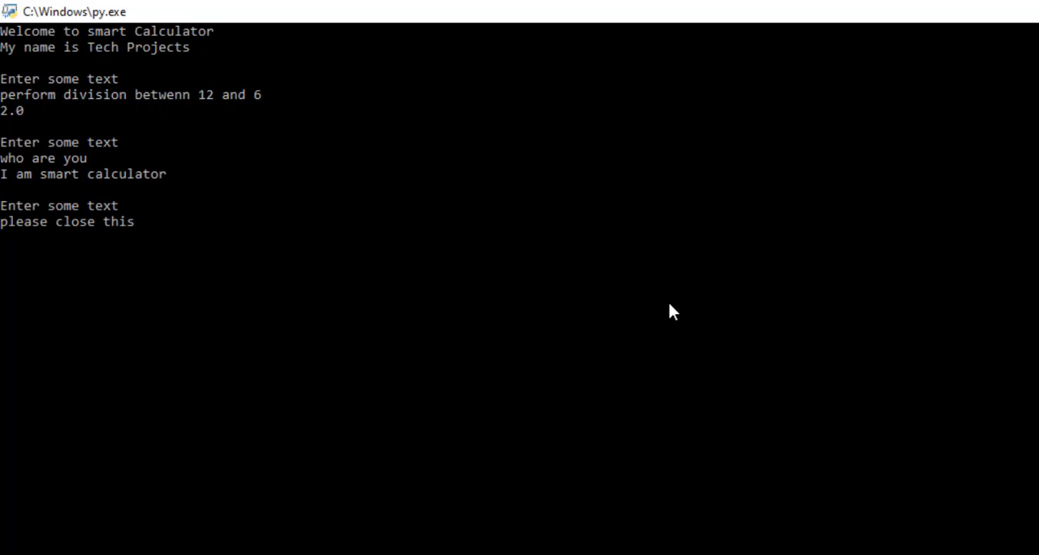
type("program")
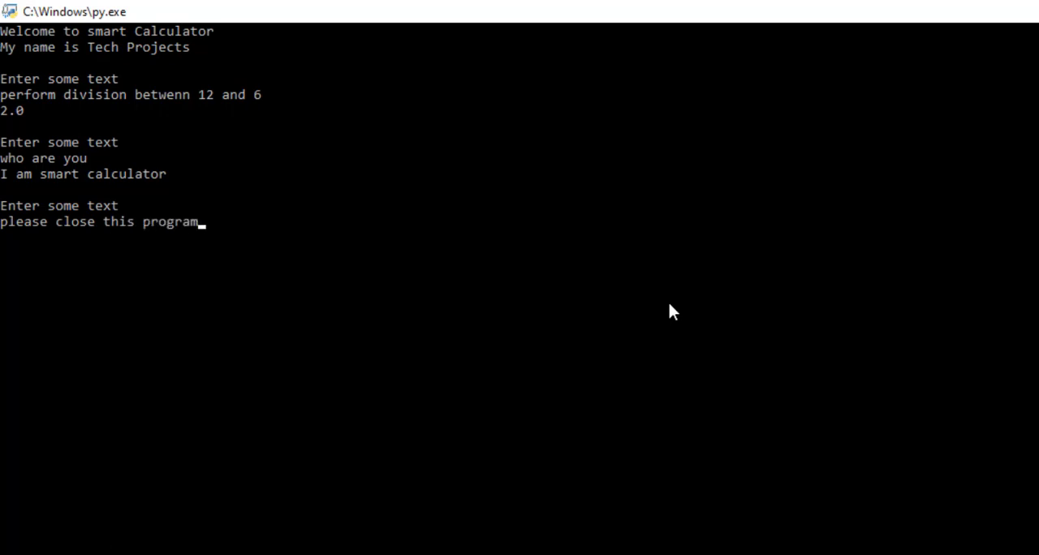
key("enter")
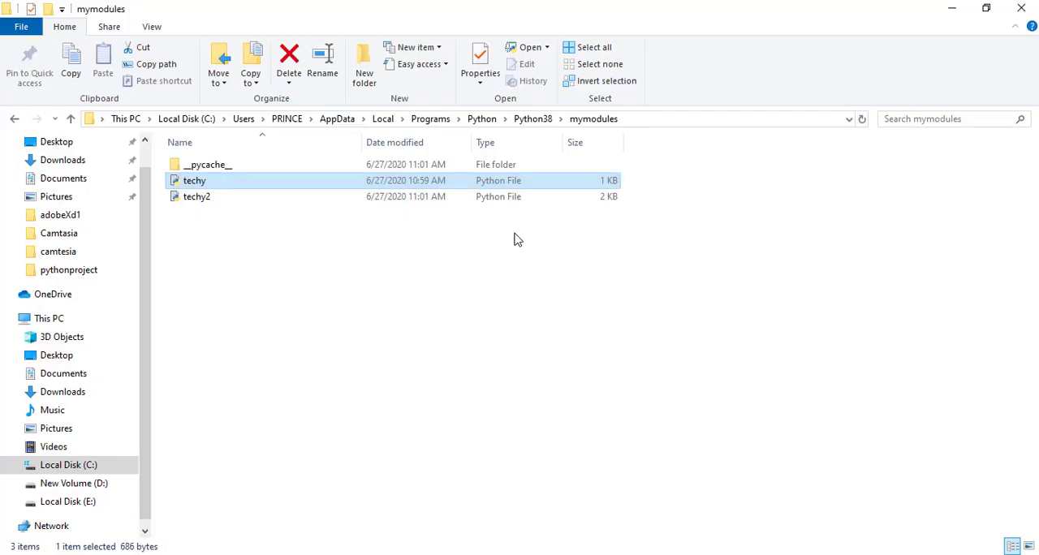
mouse_move(868, 139)
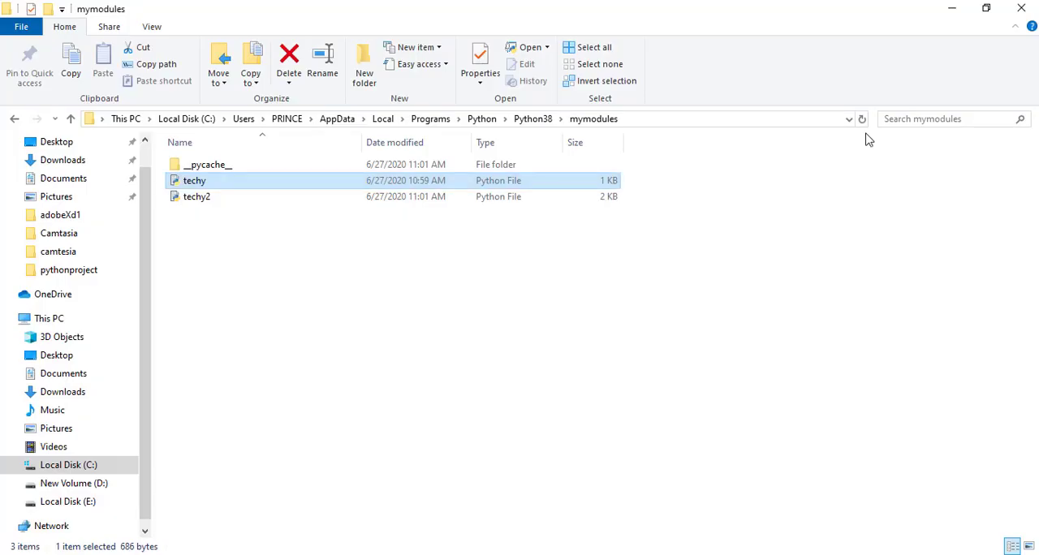